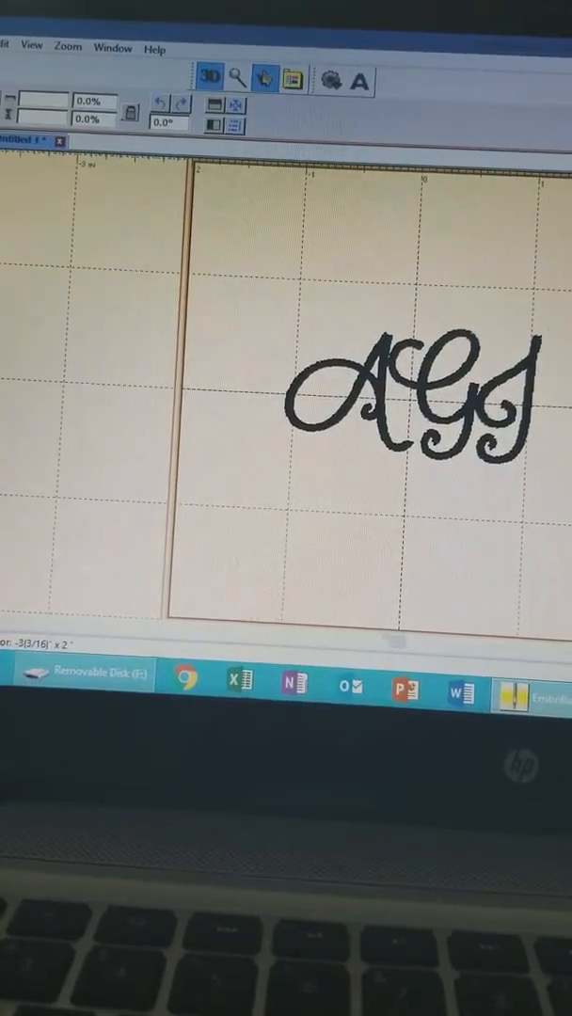
- Open the save dialog from the toolbar to store the AGJ monogram as PES
left_click(7, 44)
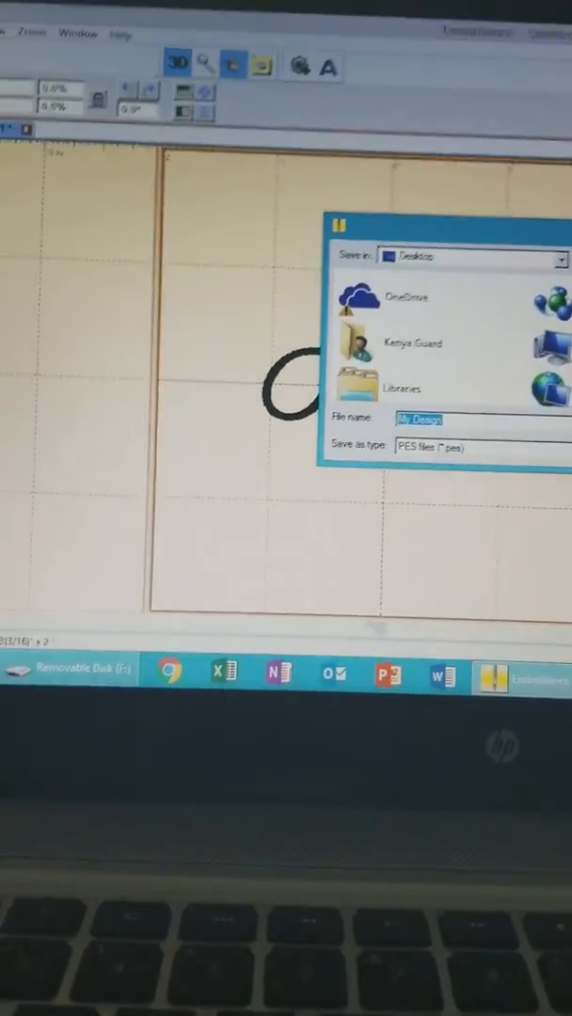
- Type a new file name ("a", "MA", "Aml") for the monogram design
type("a")
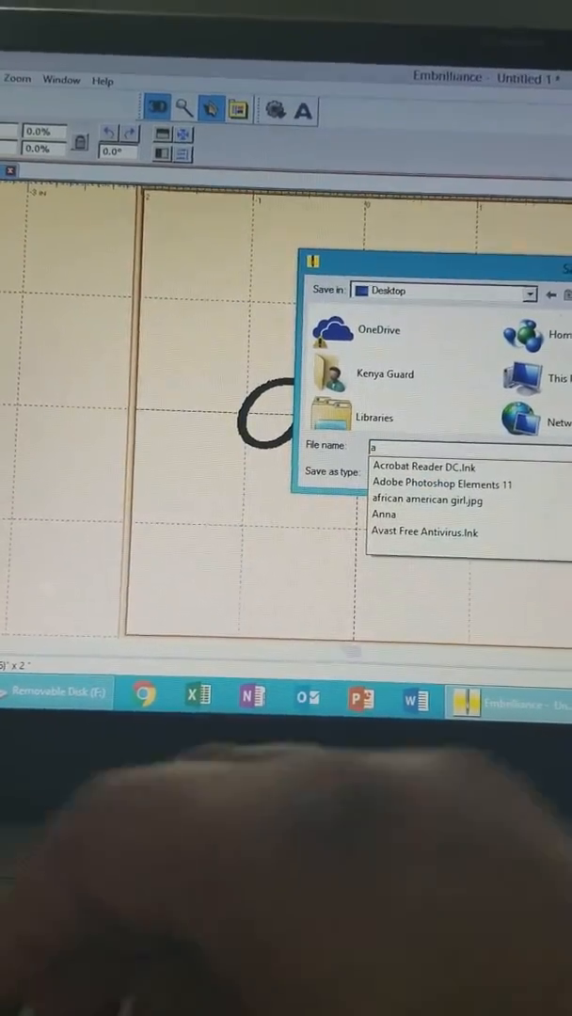
type("MA")
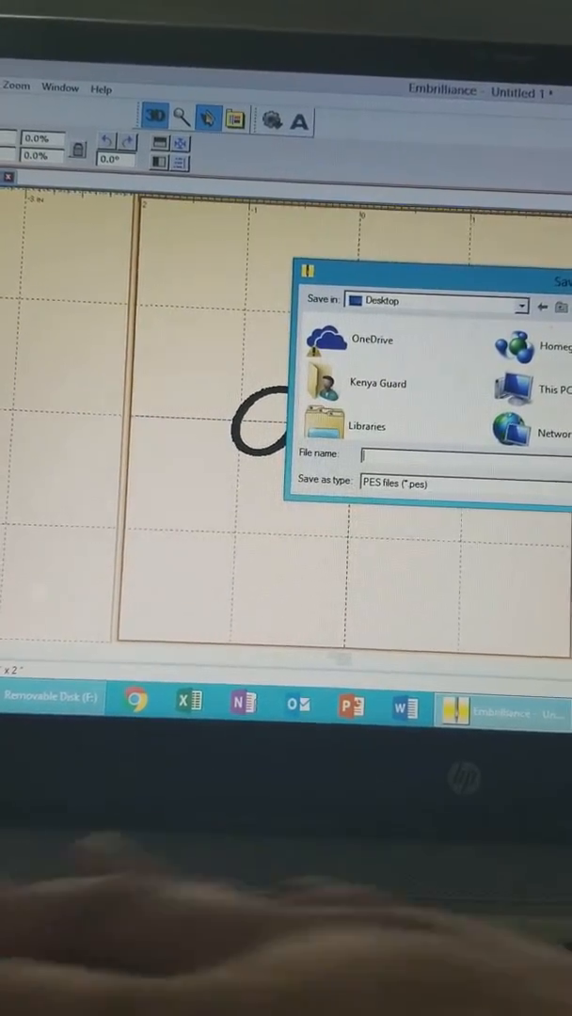
type("Aml")
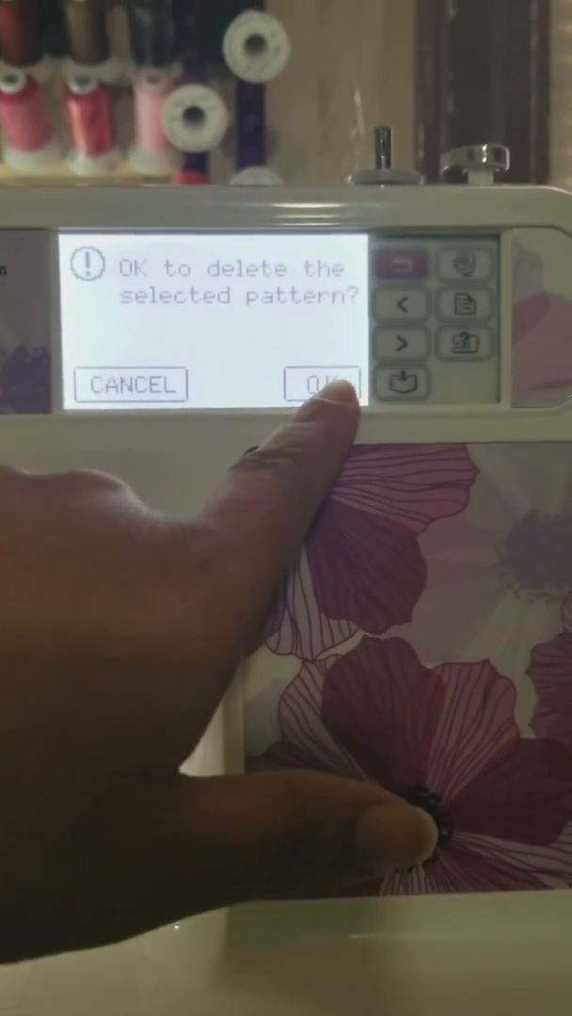
- Confirm deleting the selected stored pattern, then delete another to free machine memory
left_click(325, 385)
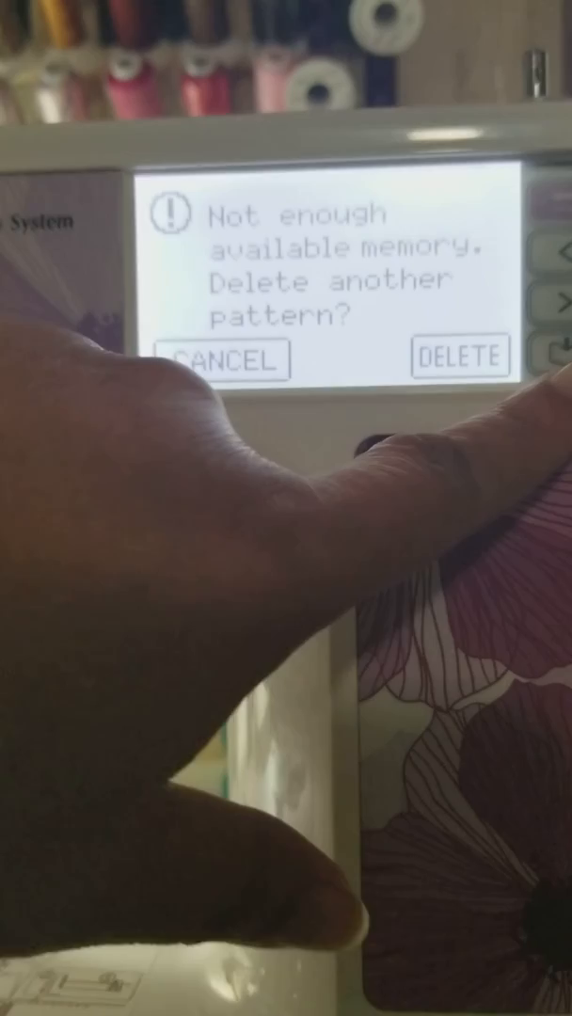
left_click(455, 357)
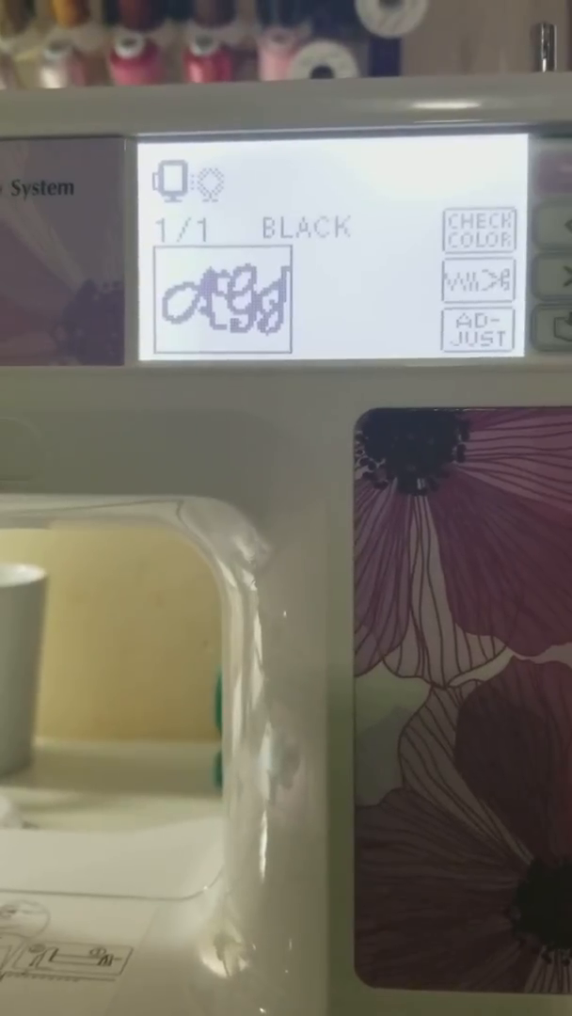